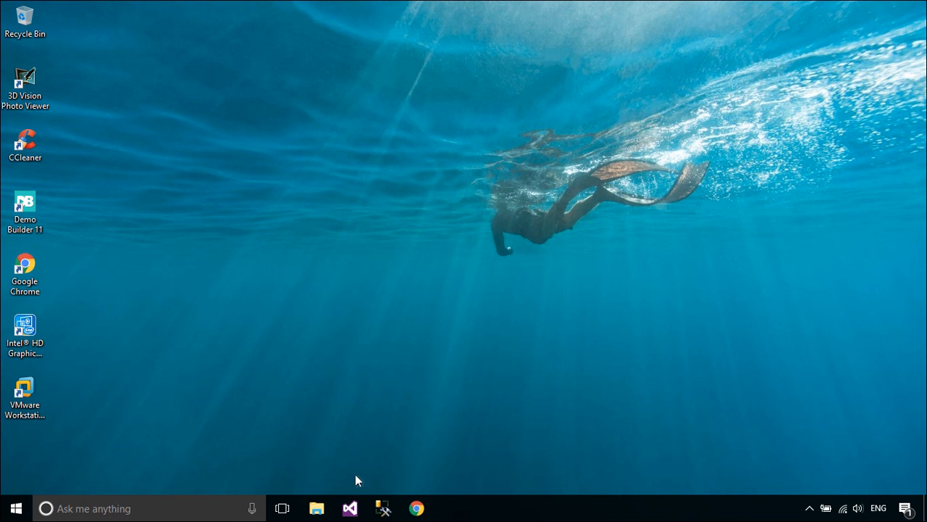
- Launch Visual Studio from the taskbar and reach its Start Page
{"action": "left_click", "coordinate": [350, 507]}
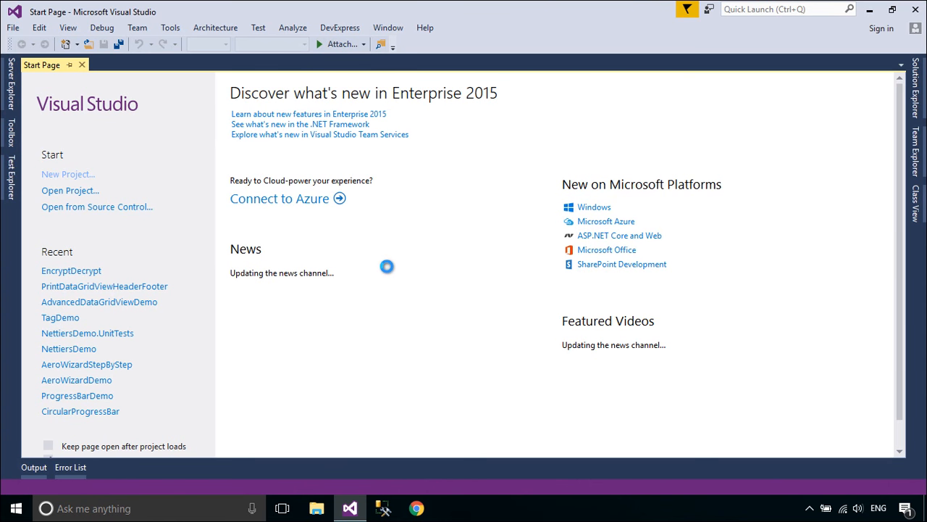
- Create a new Windows Forms Application project named WaitFormDemo
{"action": "left_click", "coordinate": [64, 174]}
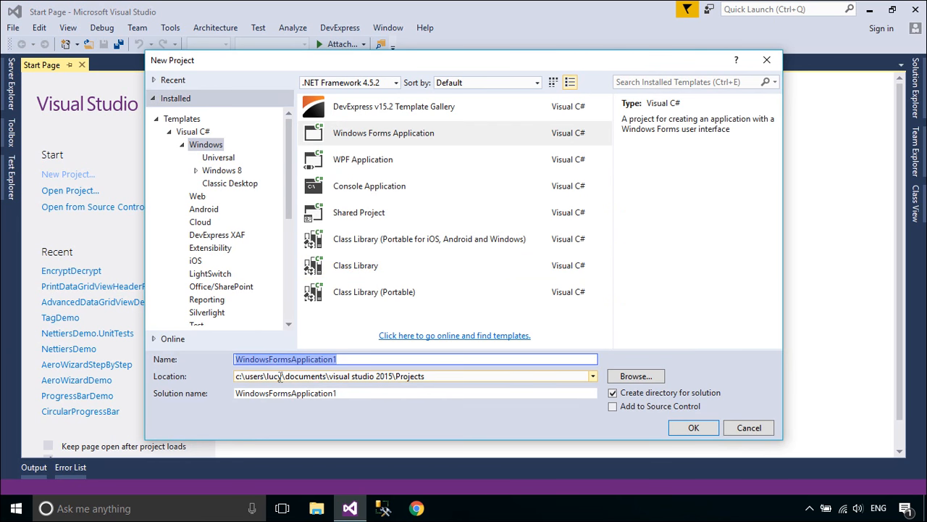
{"action": "type", "text": "WaitF"}
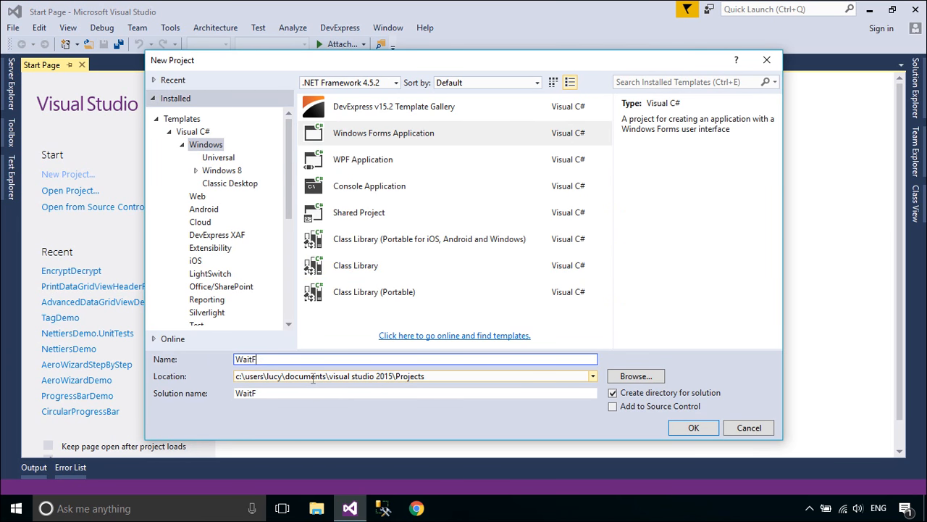
{"action": "left_click", "coordinate": [693, 428]}
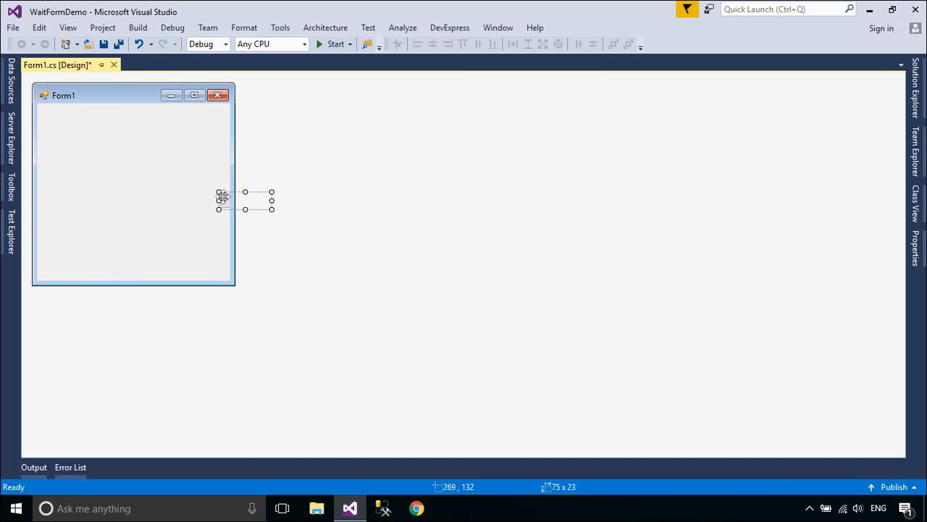
- Add a button captioned Save to Form1 and enlarge the form
{"action": "left_click_drag", "start_coordinate": [244, 201], "coordinate": [133, 175]}
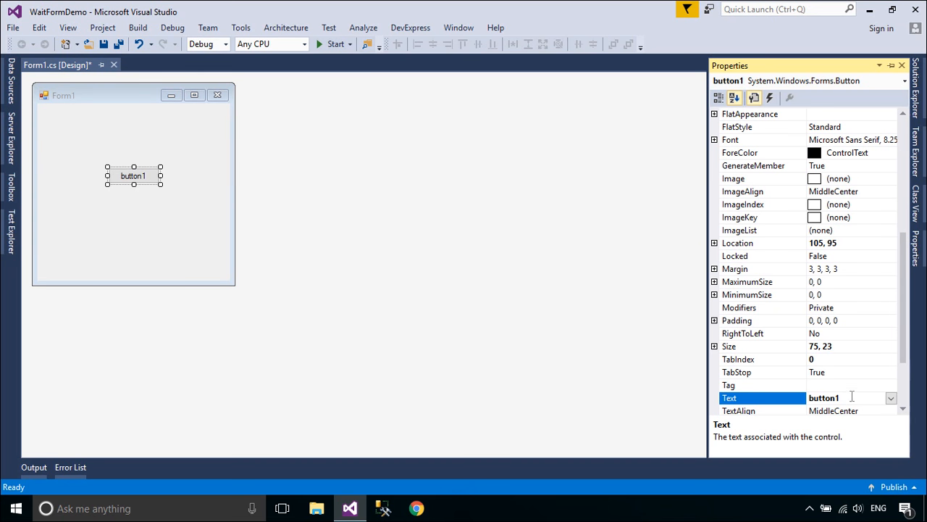
{"action": "type", "text": "Save"}
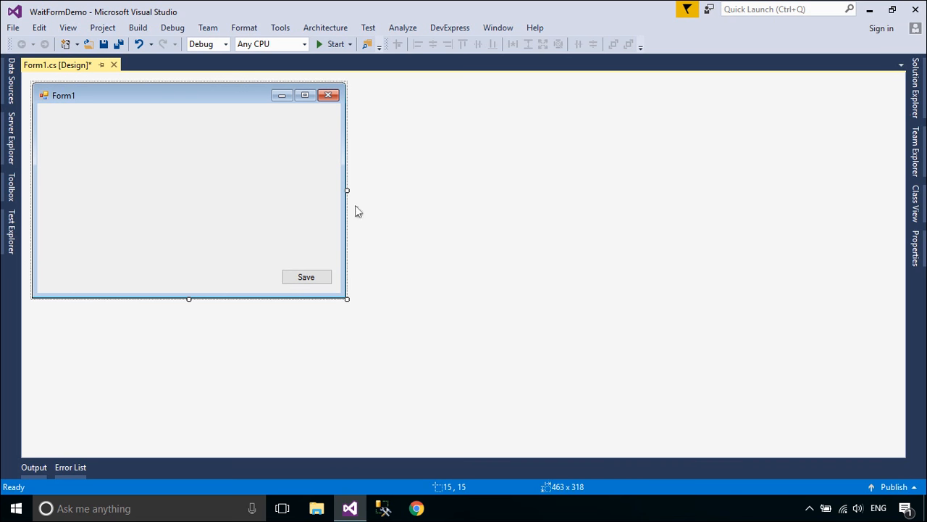
{"action": "left_click_drag", "start_coordinate": [346, 190], "coordinate": [351, 190]}
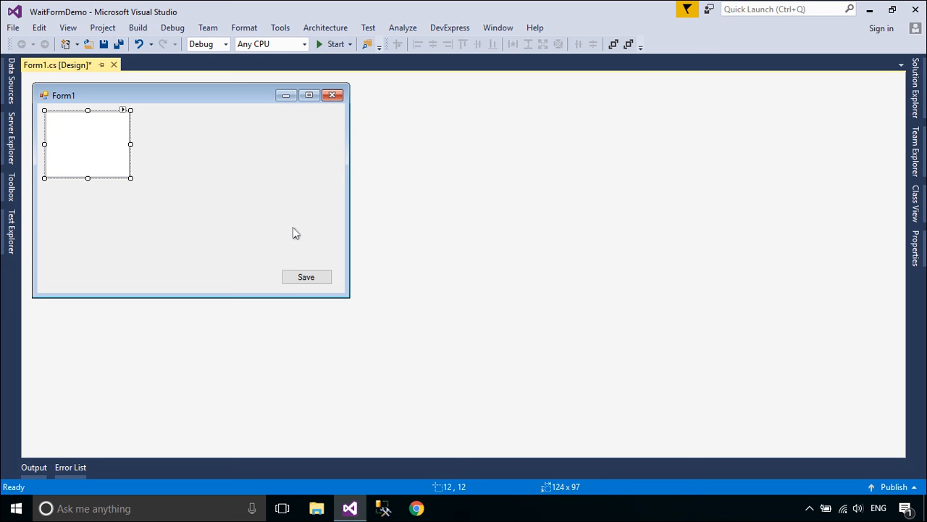
- Stretch a ListView over most of Form1, set its View to Details and edit its columns
{"action": "left_click_drag", "start_coordinate": [130, 177], "coordinate": [334, 268]}
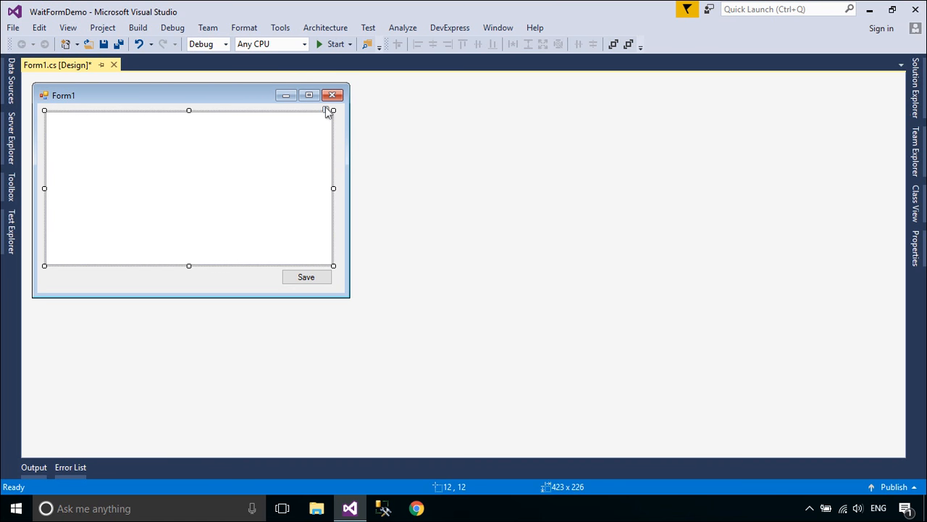
{"action": "left_click", "coordinate": [493, 176]}
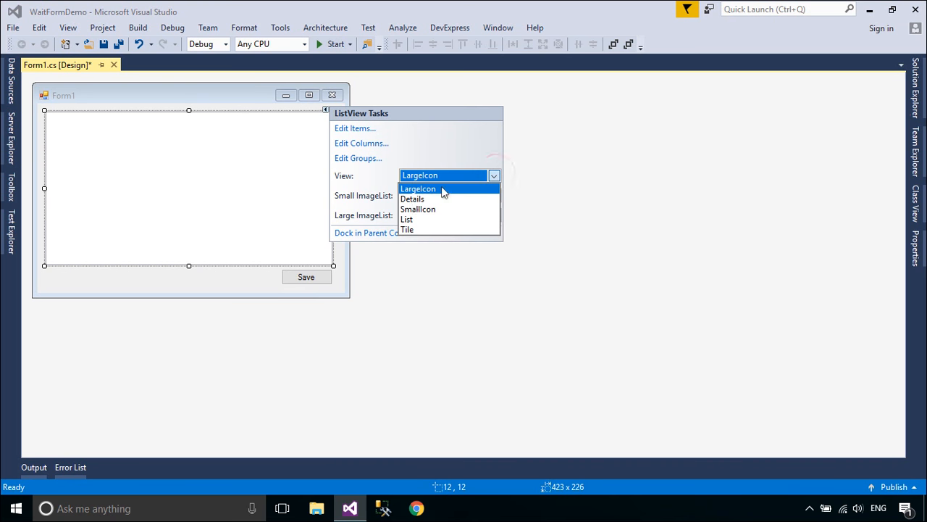
{"action": "left_click", "coordinate": [412, 199]}
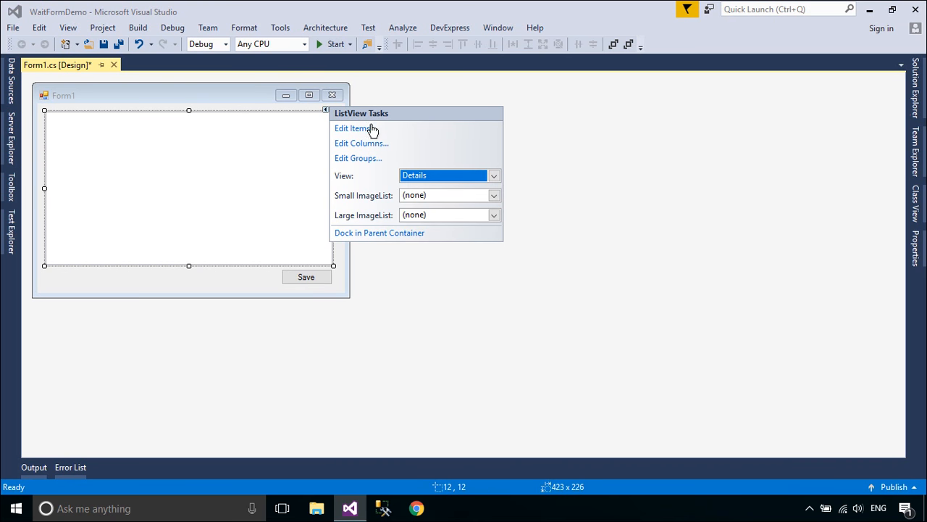
{"action": "left_click", "coordinate": [361, 143]}
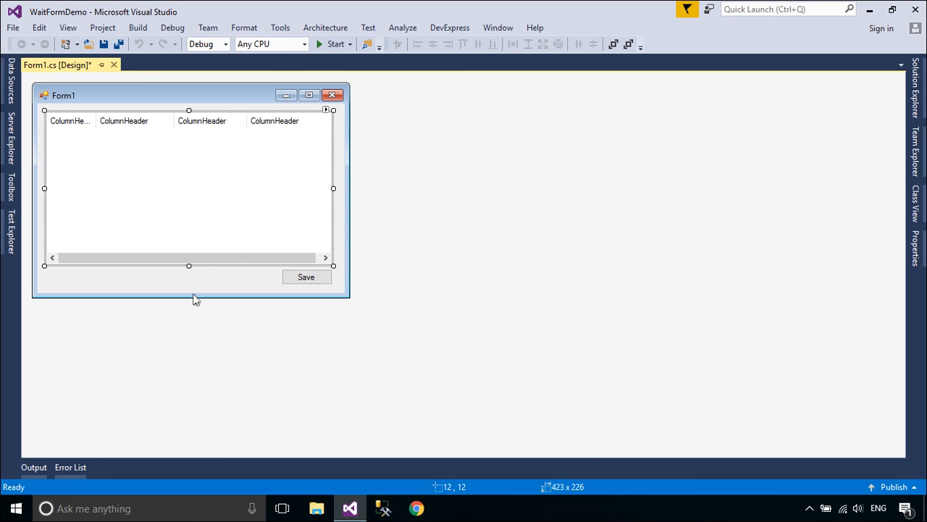
{"action": "mouse_move", "coordinate": [132, 144]}
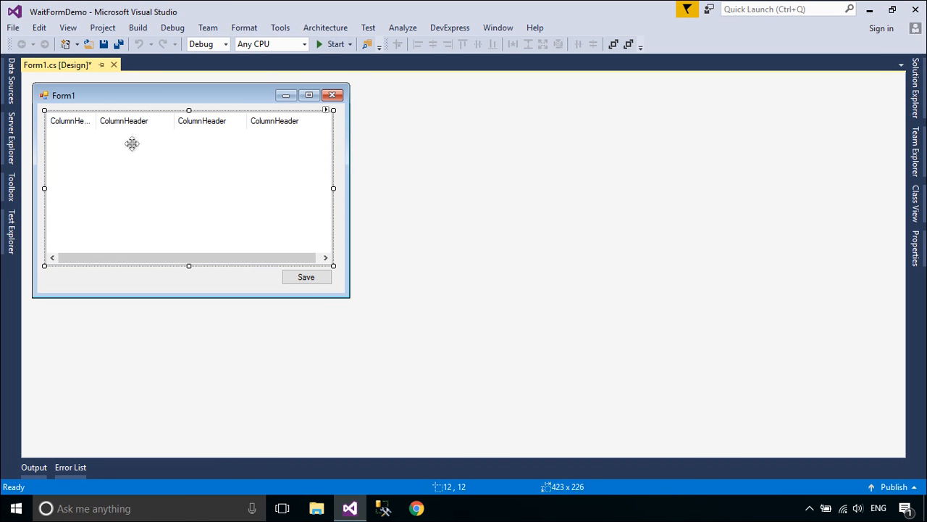
- Enlarge Form1, widen the list across it and move Save to the bottom-right corner
{"action": "left_click_drag", "start_coordinate": [333, 266], "coordinate": [352, 298]}
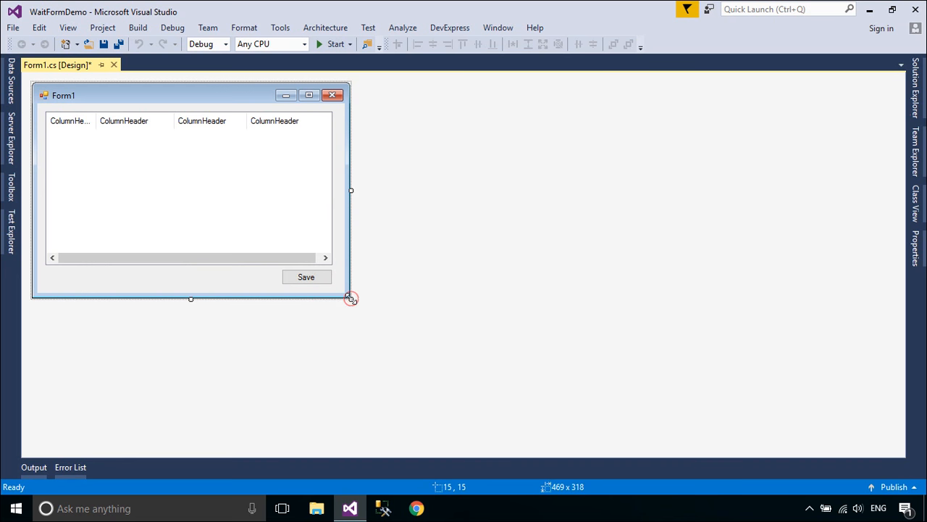
{"action": "left_click_drag", "start_coordinate": [352, 297], "coordinate": [440, 332]}
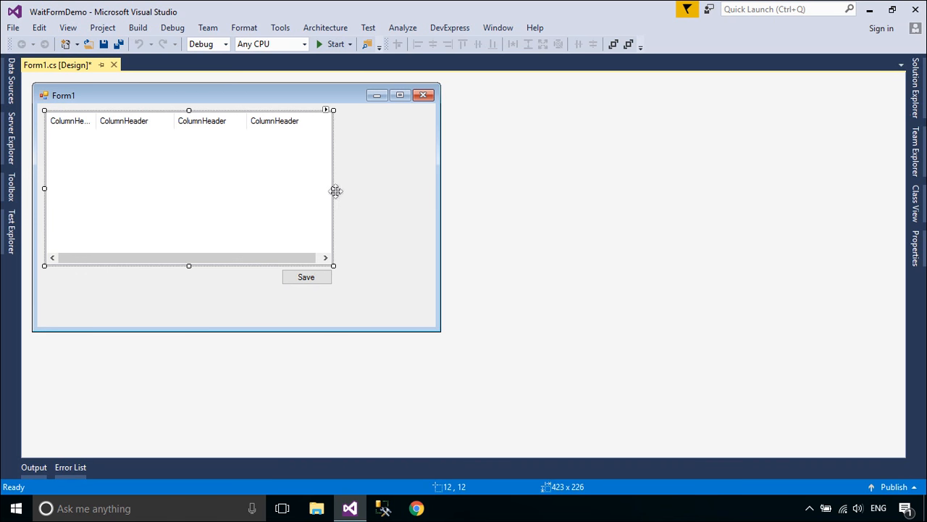
{"action": "left_click_drag", "start_coordinate": [333, 189], "coordinate": [427, 189]}
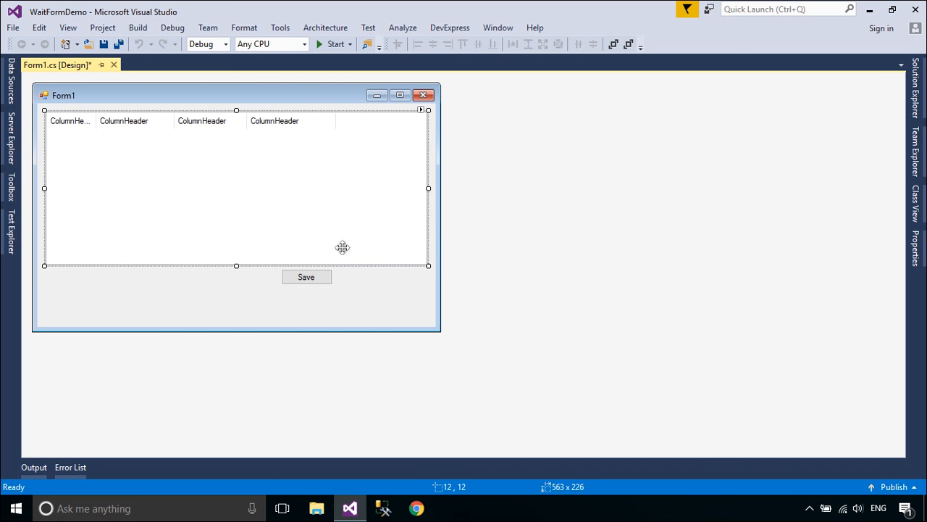
{"action": "left_click_drag", "start_coordinate": [306, 277], "coordinate": [401, 311]}
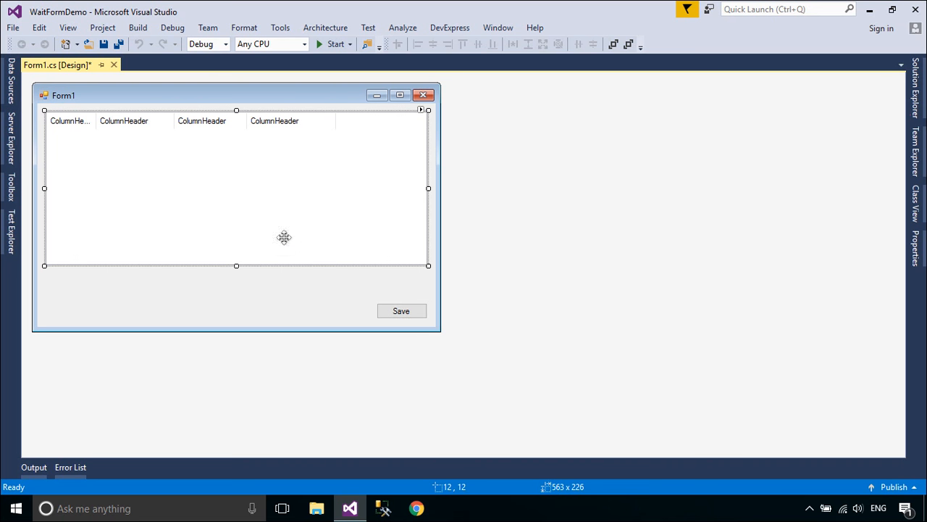
{"action": "left_click_drag", "start_coordinate": [235, 266], "coordinate": [234, 304]}
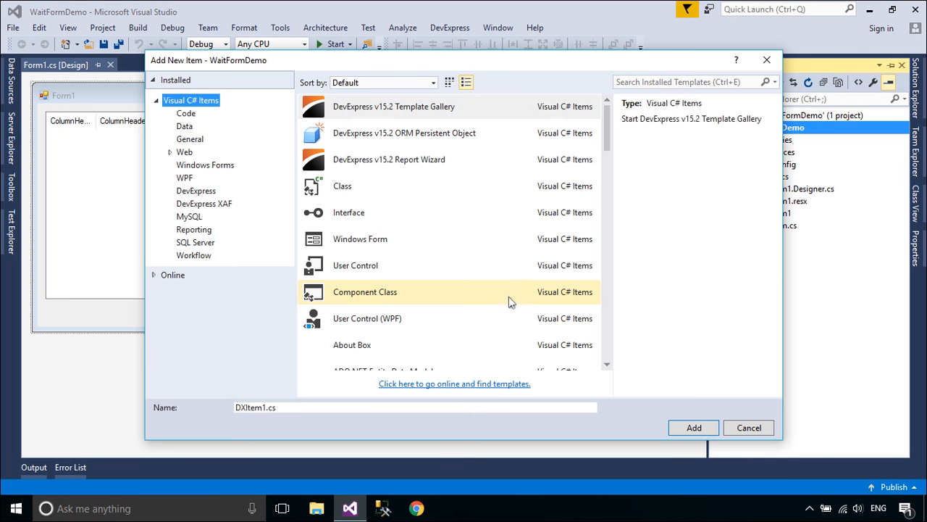
- Add a new Windows Form named frmWaitForm to the project
{"action": "left_click", "coordinate": [361, 239]}
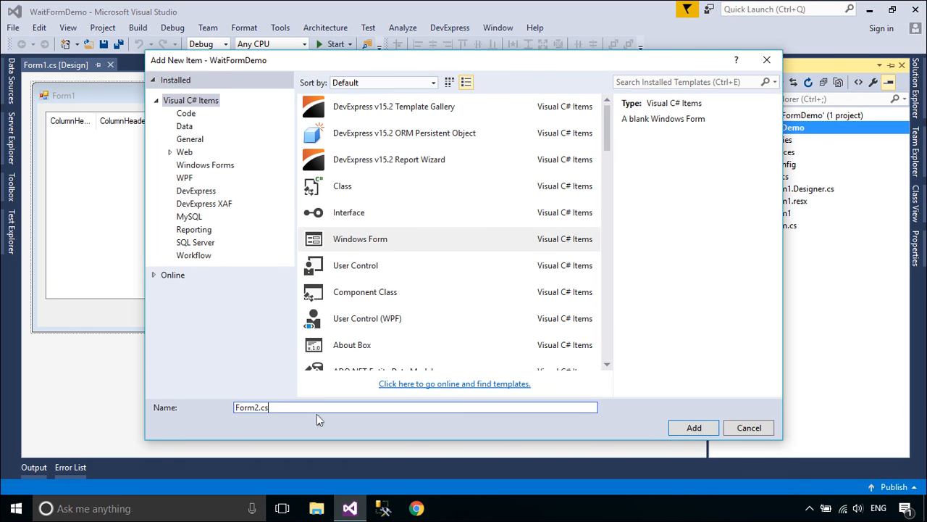
{"action": "type", "text": "frmWait"}
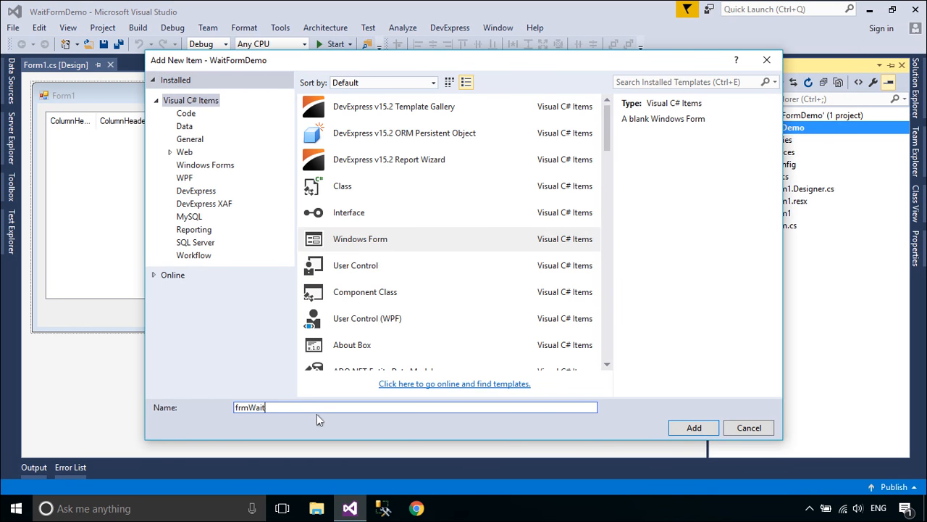
{"action": "left_click", "coordinate": [693, 427]}
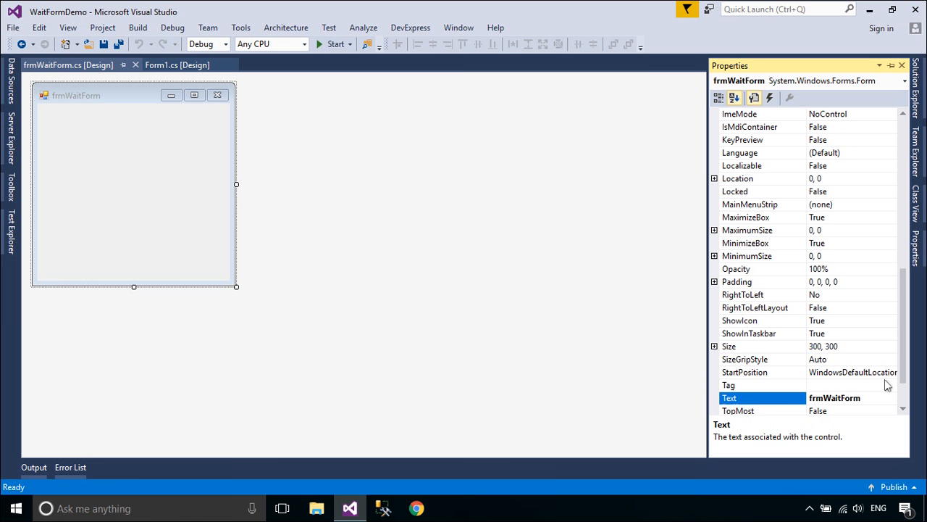
- Set frmWaitForm's ControlBox to False and FormBorderStyle to None
{"action": "left_click", "coordinate": [763, 372]}
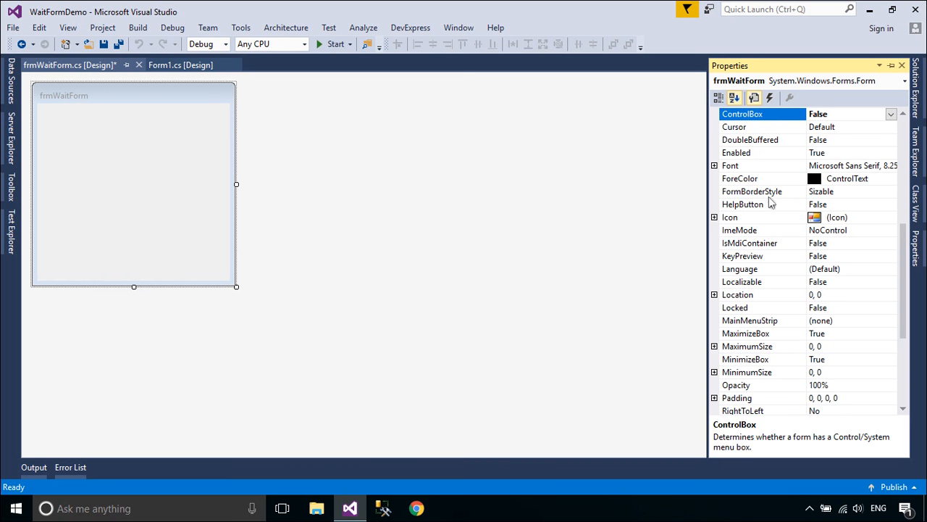
{"action": "left_click", "coordinate": [891, 203]}
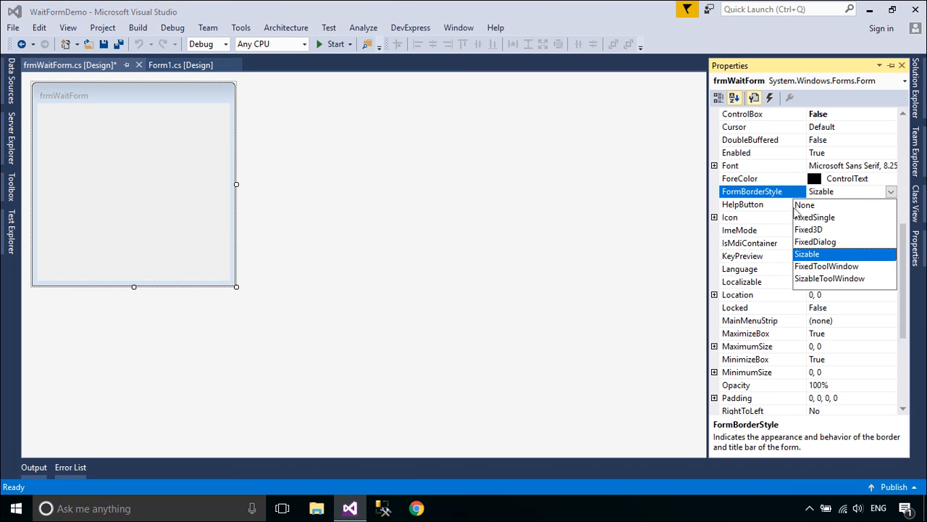
{"action": "left_click", "coordinate": [804, 204]}
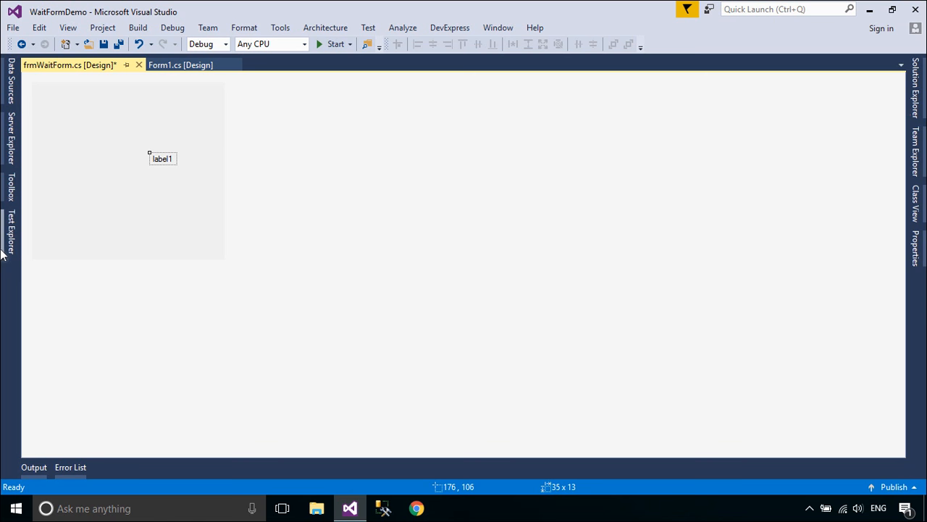
- Place a label at the top-left of frmWaitForm and a ProgressBar below it from the Toolbox
{"action": "left_click", "coordinate": [11, 190]}
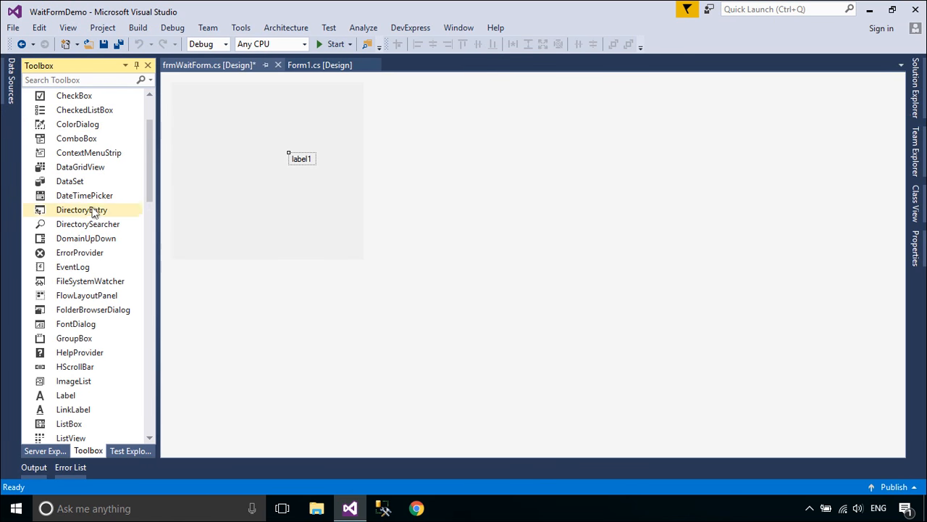
{"action": "scroll", "scroll_direction": "down", "scroll_amount": 3}
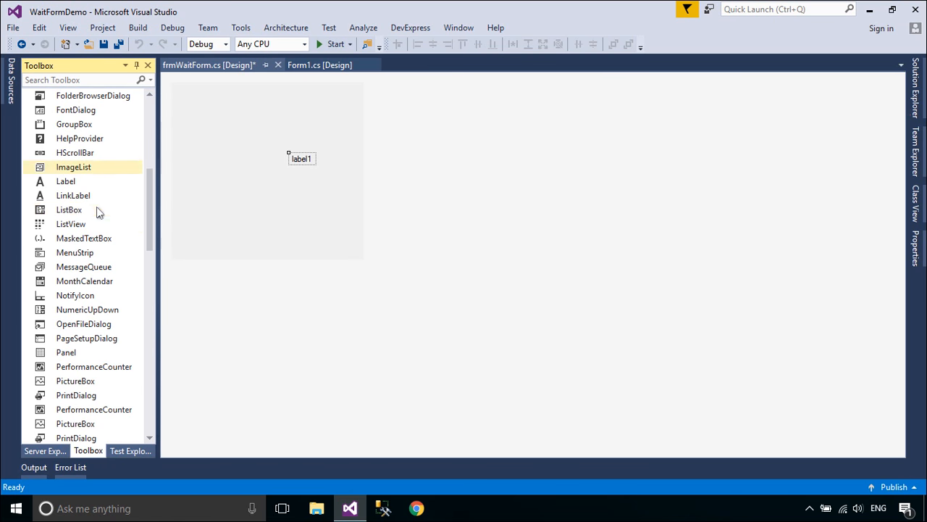
{"action": "scroll", "scroll_direction": "down", "scroll_amount": 3}
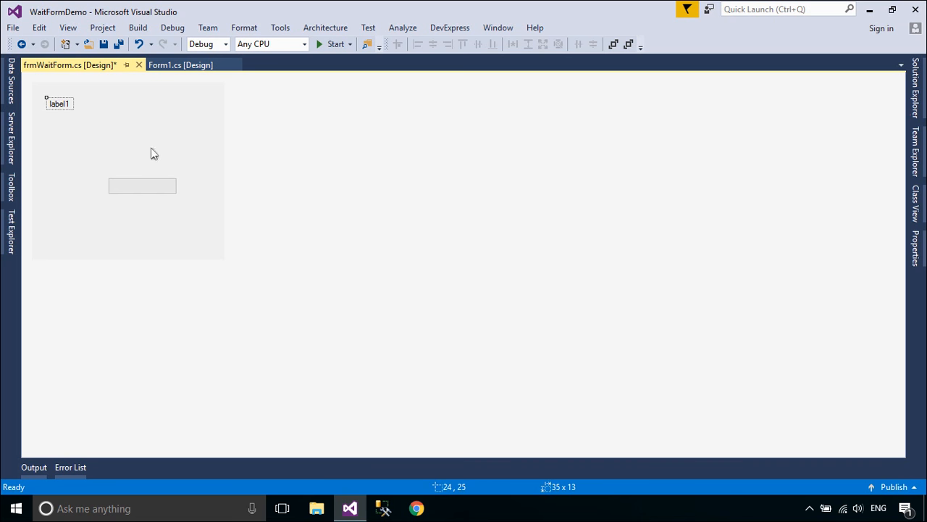
{"action": "mouse_move", "coordinate": [915, 246]}
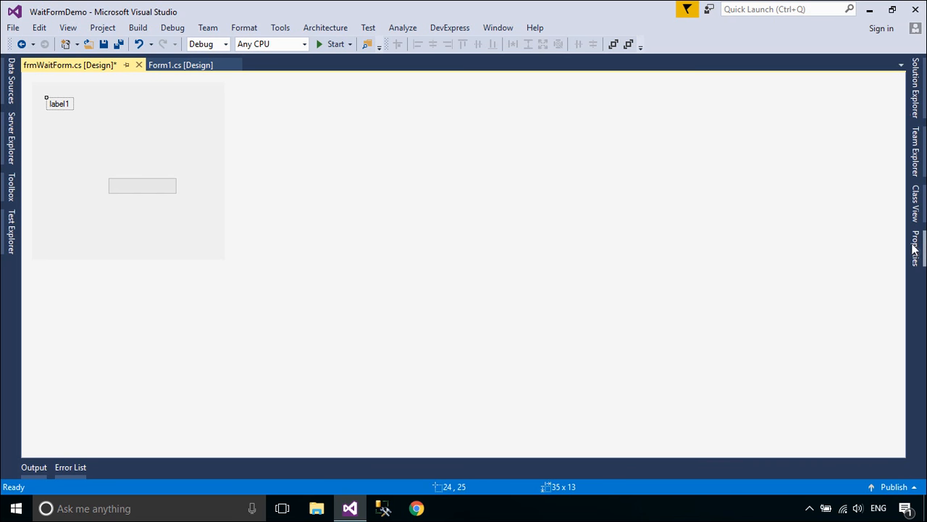
- Set the label text to 'Processing...' and make the progress bar a wider Marquee-style bar
{"action": "left_click", "coordinate": [918, 239]}
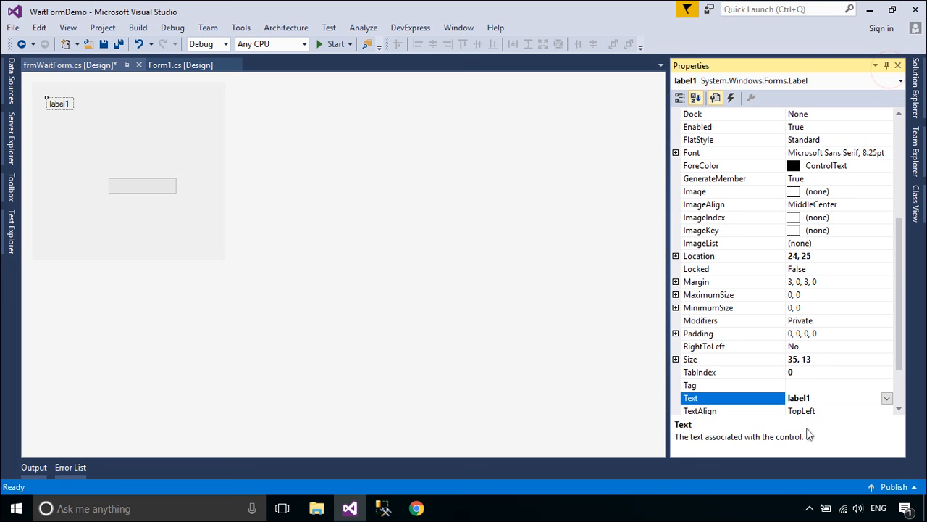
{"action": "type", "text": "Pro"}
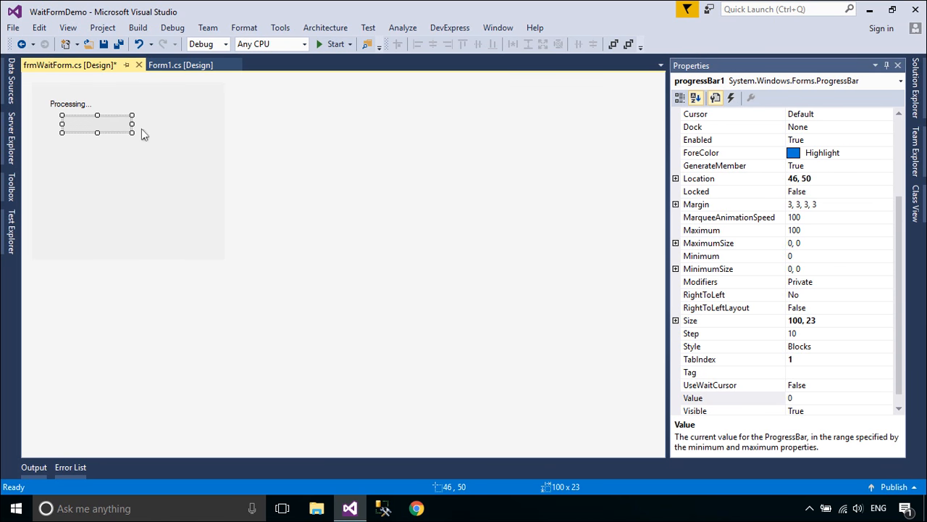
{"action": "left_click_drag", "start_coordinate": [131, 124], "coordinate": [192, 124]}
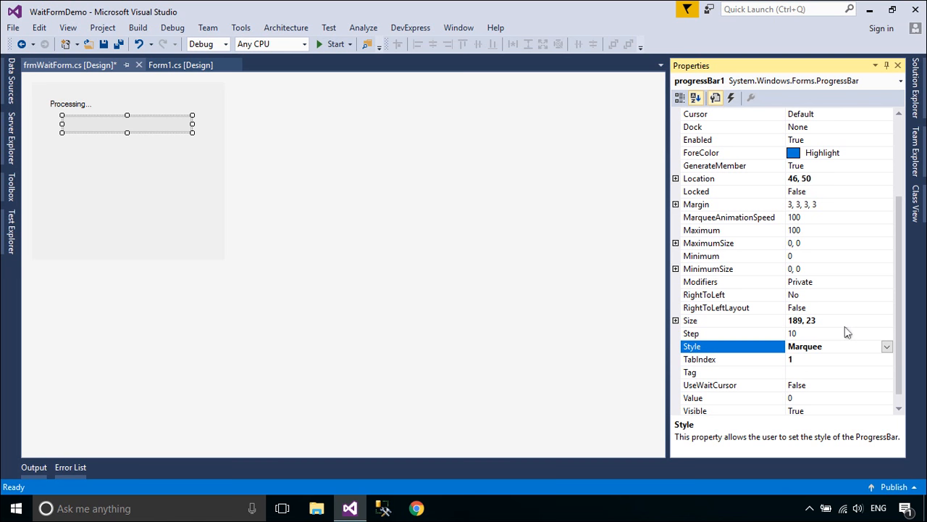
{"action": "left_click", "coordinate": [98, 231]}
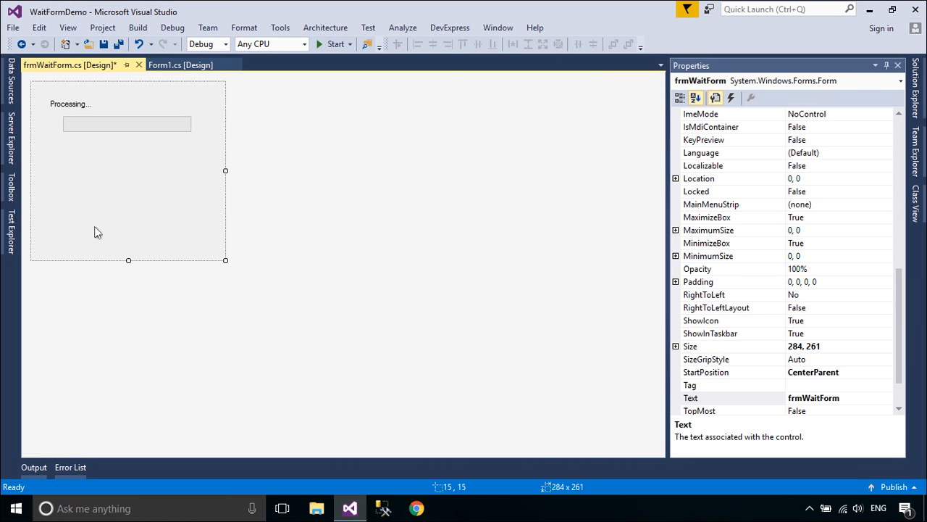
- Shorten the wait form to fit its contents and set BackColor to ButtonHighlight
{"action": "left_click_drag", "start_coordinate": [128, 260], "coordinate": [128, 147]}
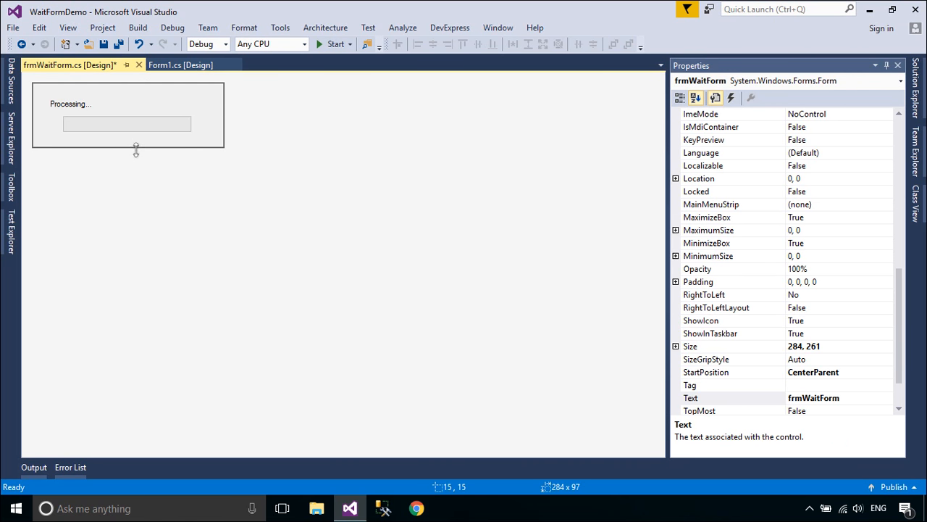
{"action": "left_click_drag", "start_coordinate": [135, 150], "coordinate": [128, 153]}
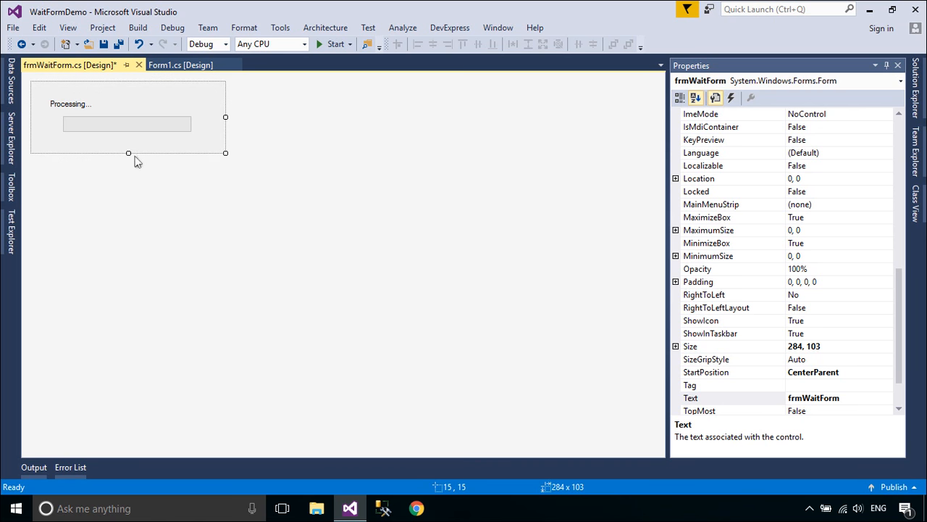
{"action": "mouse_move", "coordinate": [568, 274]}
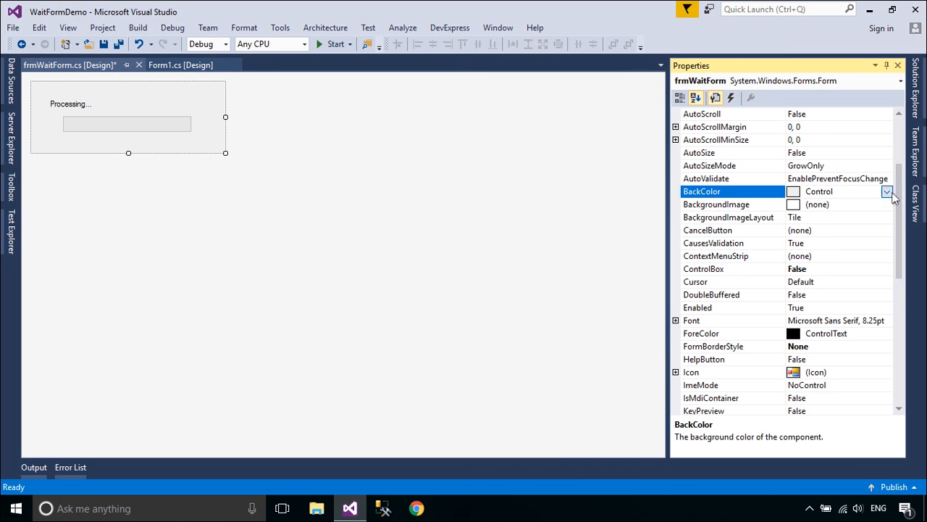
{"action": "left_click", "coordinate": [887, 191]}
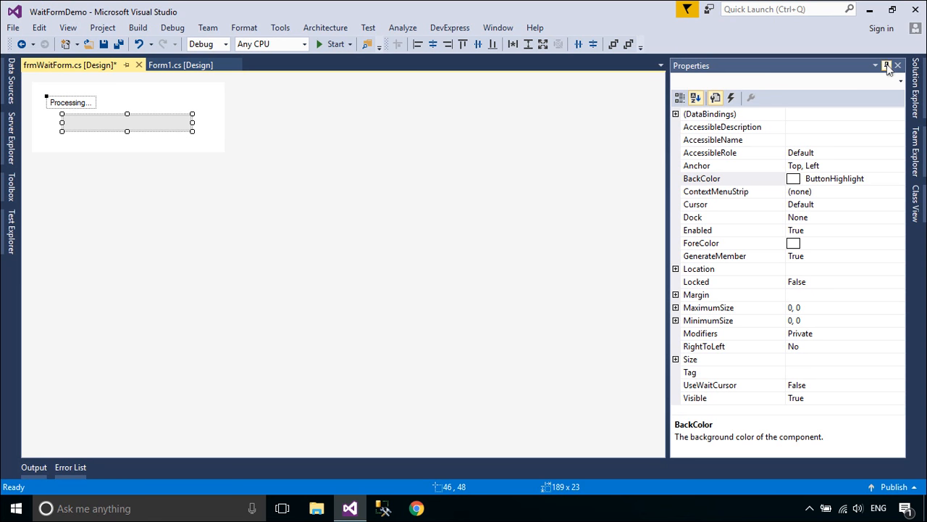
{"action": "left_click", "coordinate": [889, 65]}
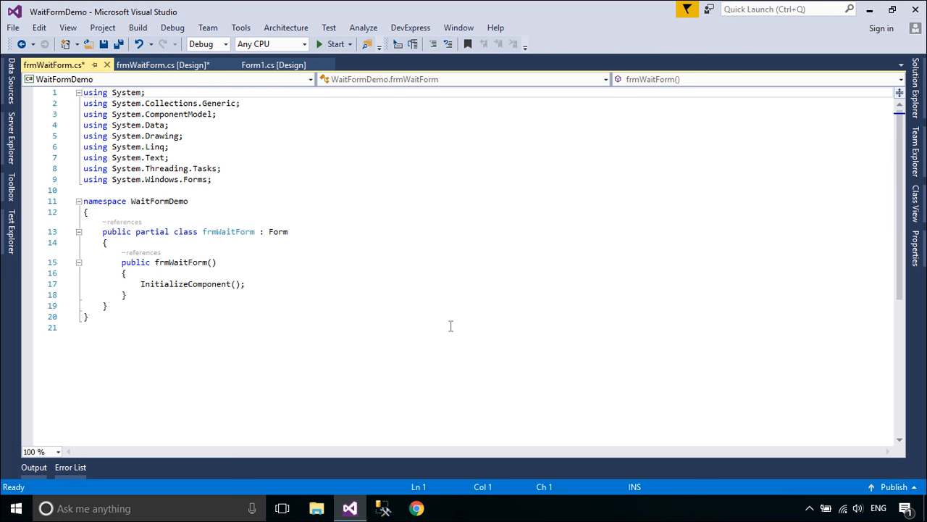
- Add the property 'public Action Worker { get; set; }' to frmWaitForm
{"action": "key", "text": "Enter"}
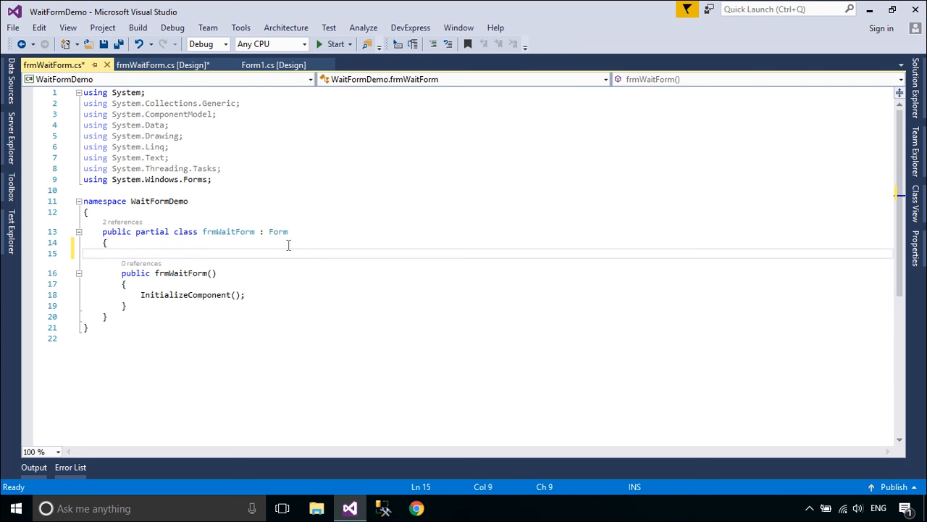
{"action": "type", "text": "public Action"}
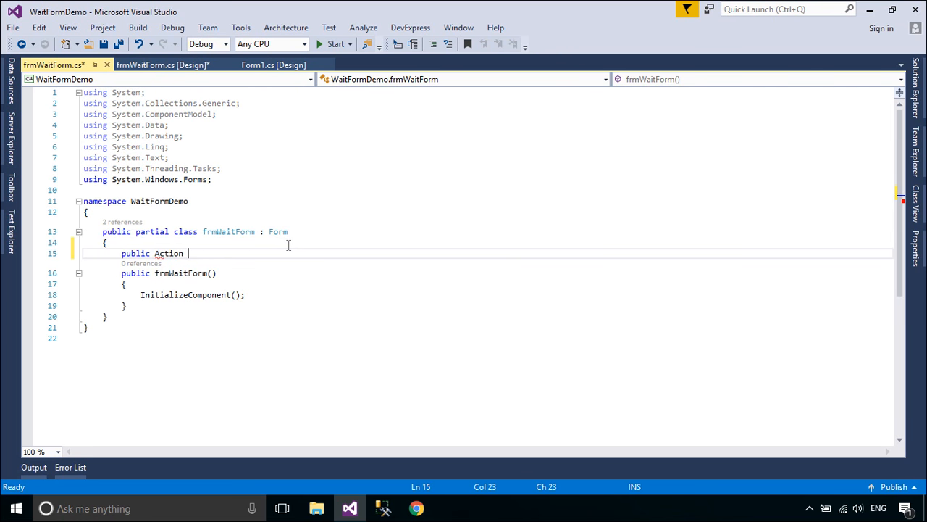
{"action": "type", "text": "Worker"}
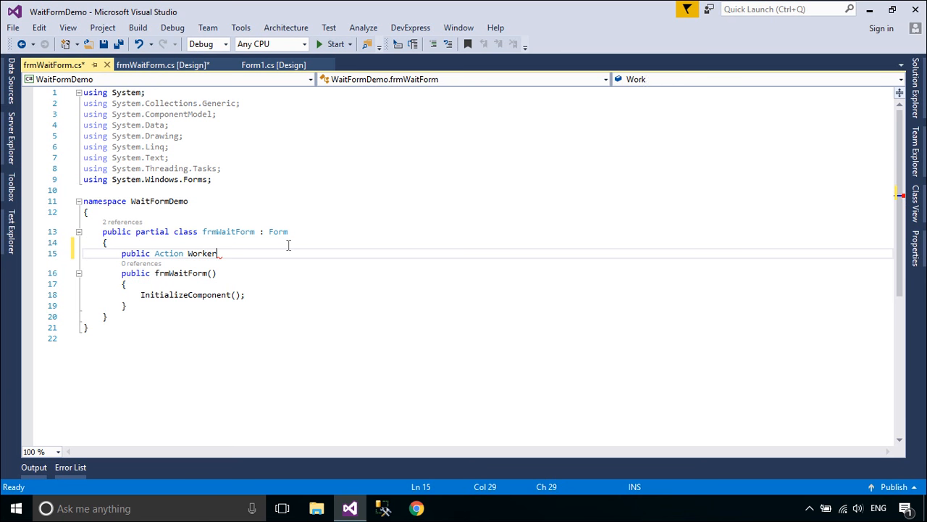
{"action": "type", "text": "{ get; set; }"}
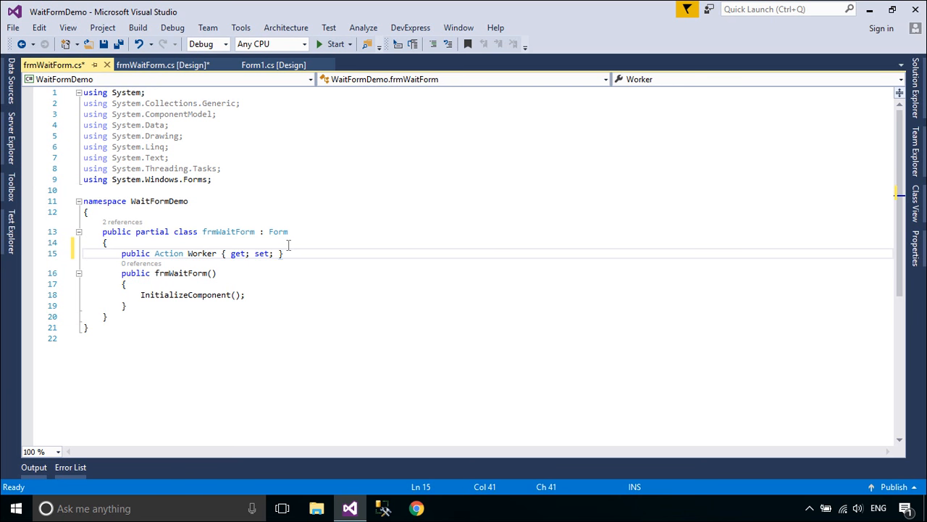
- Give the constructor an Action worker parameter and throw ArgumentNullException when it is null
{"action": "scroll", "scroll_direction": "down", "scroll_amount": 3}
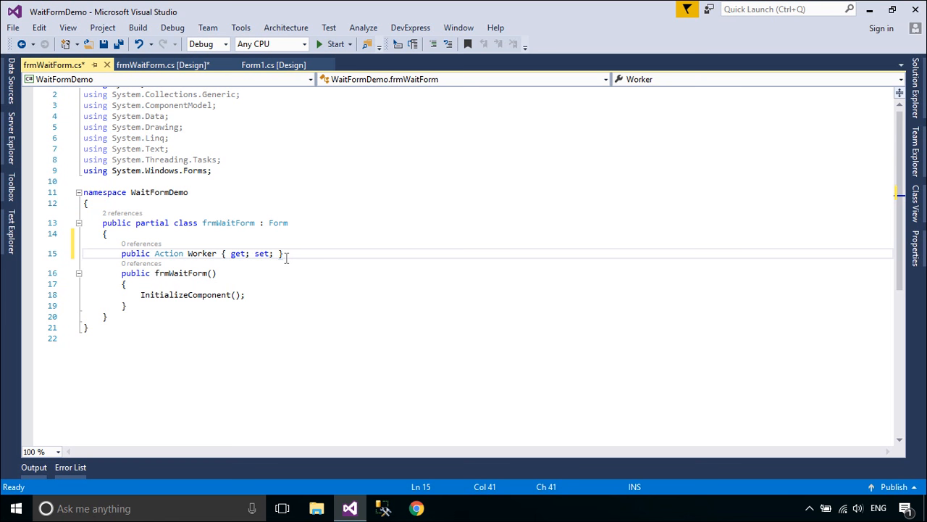
{"action": "type", "text": "Action"}
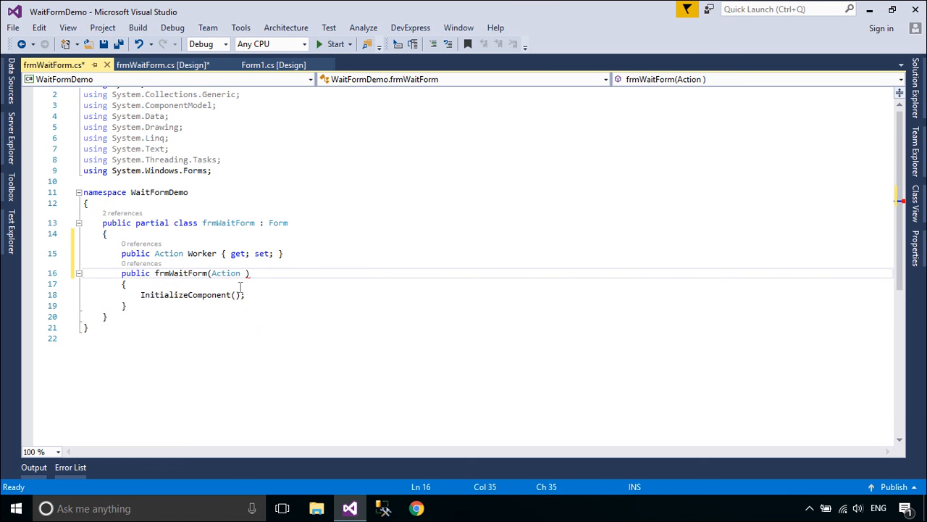
{"action": "type", "text": "worker"}
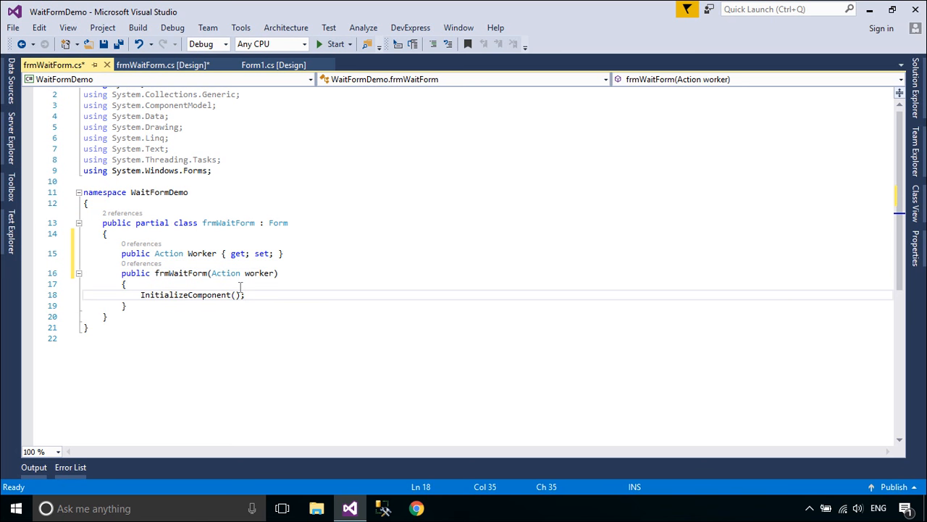
{"action": "type", "text": "if"}
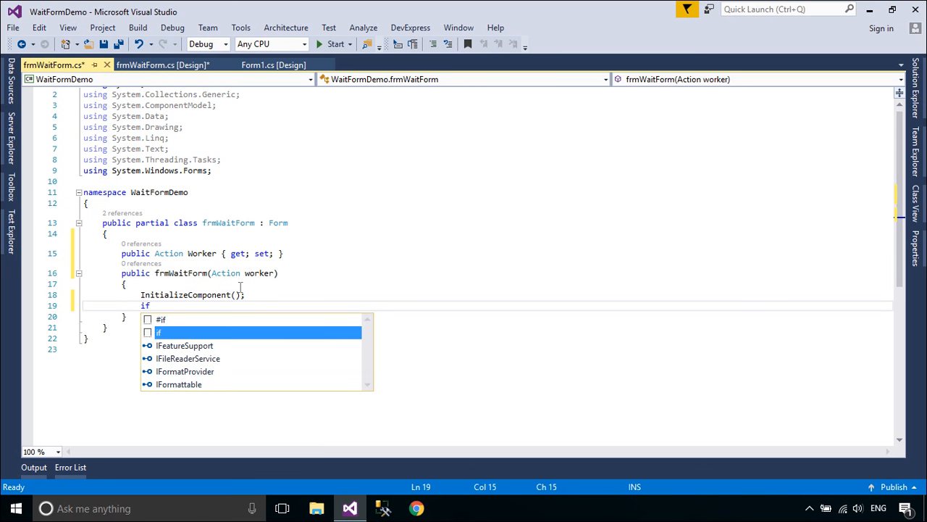
{"action": "type", "text": "(worker=)"}
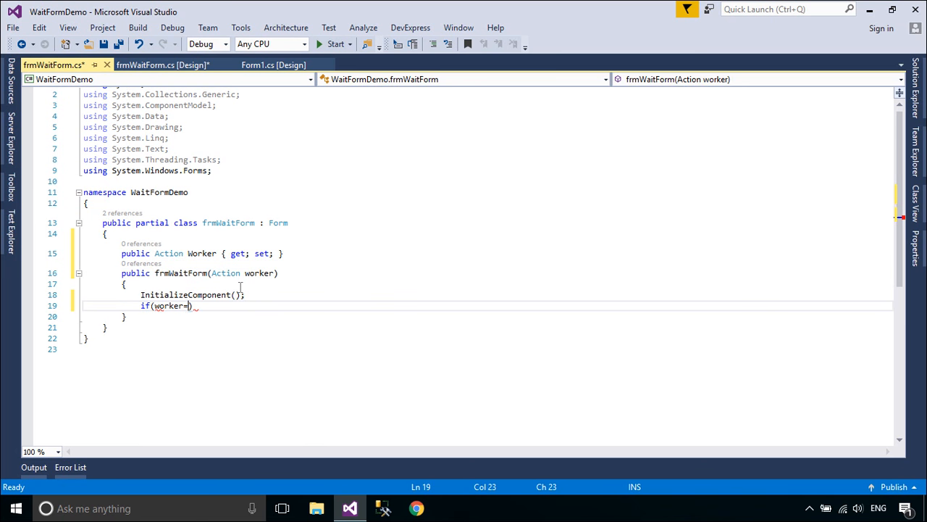
{"action": "type", "text": "=nu"}
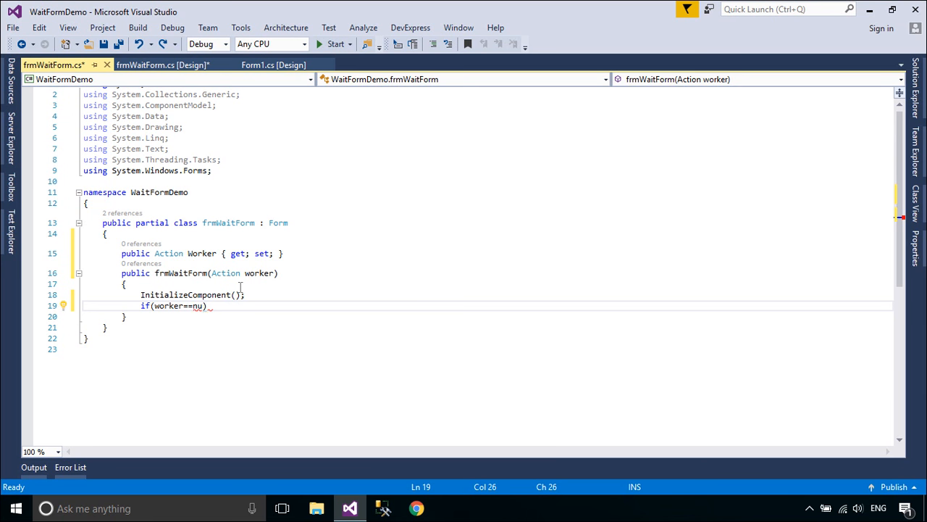
{"action": "key", "text": "Enter"}
{"action": "type", "text": "throw new"}
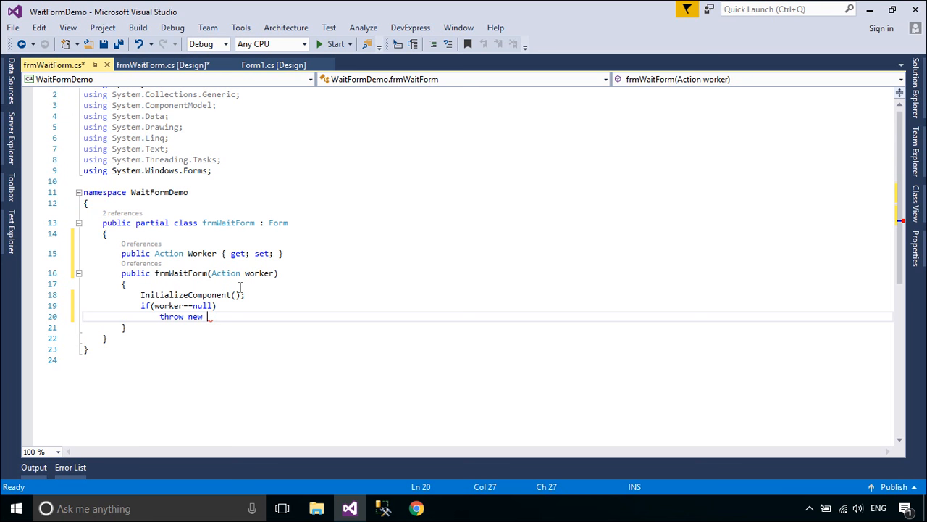
{"action": "type", "text": "ArgumentNullException"}
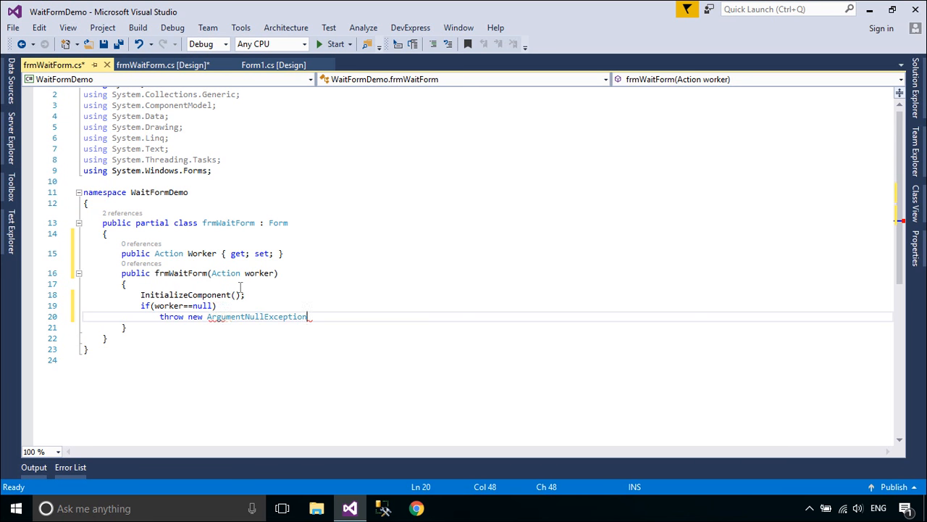
{"action": "type", "text": "();"}
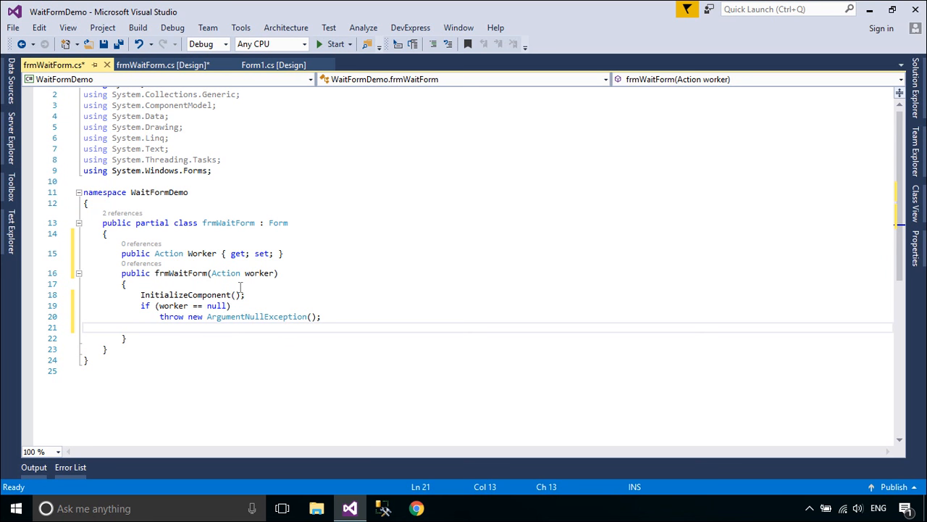
- Assign Worker = worker in the constructor and begin the protected override line
{"action": "type", "text": "Worker=wo"}
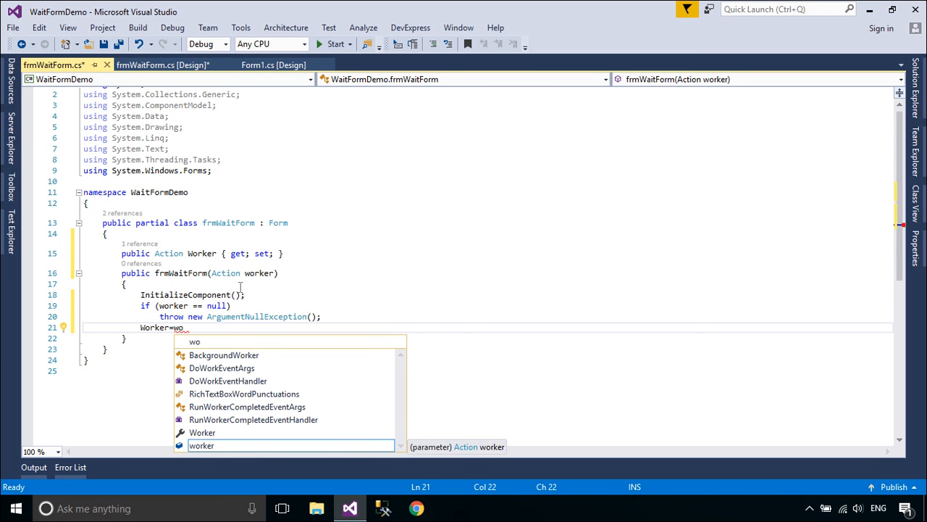
{"action": "type", "text": "r"}
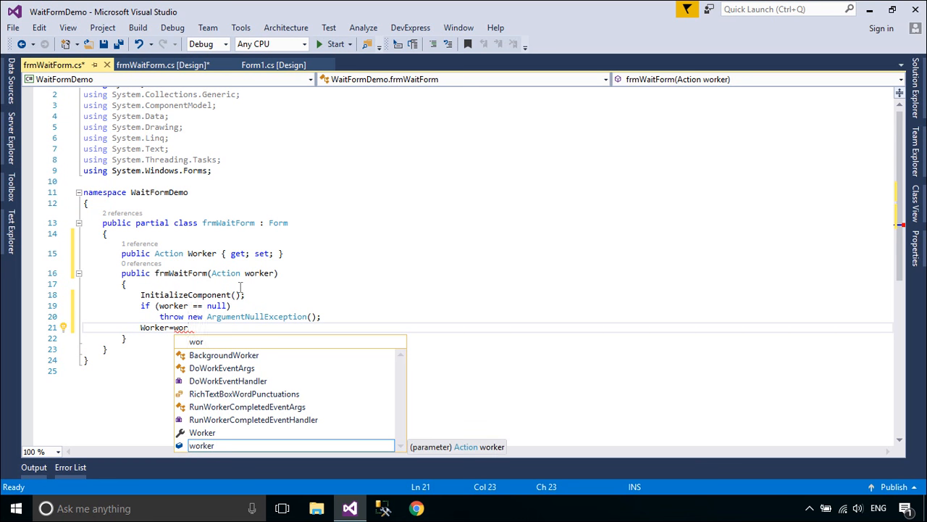
{"action": "type", "text": "ker;"}
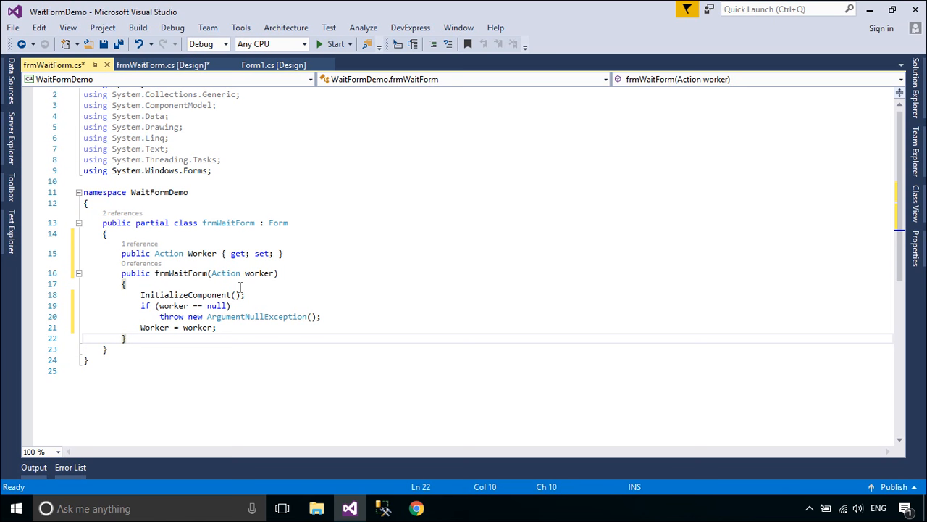
{"action": "type", "text": "protected o"}
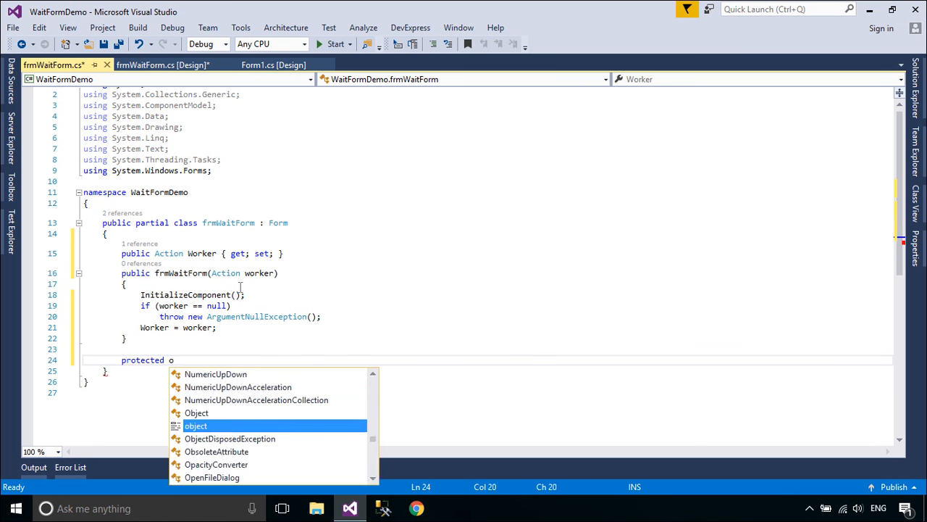
- Generate the OnLoad override via IntelliSense and start a Task line inside it
{"action": "type", "text": "verride on"}
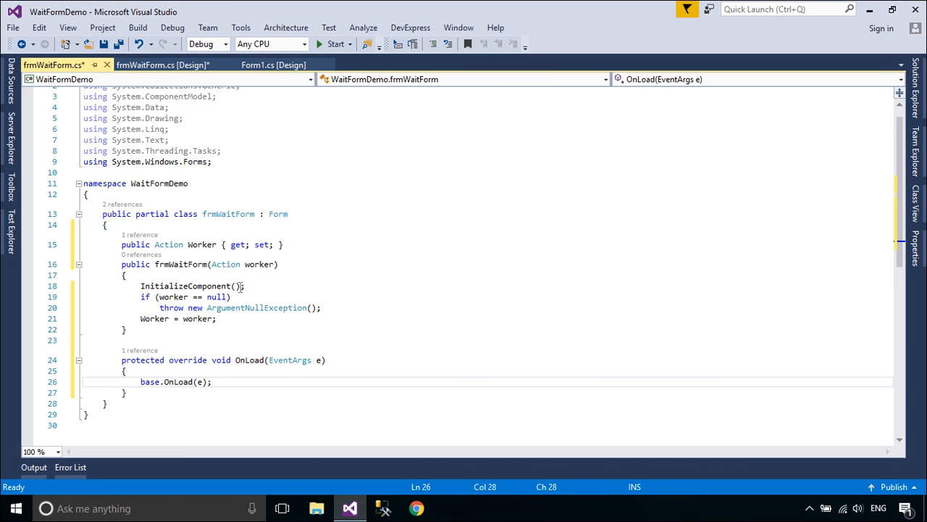
{"action": "type", "text": "Task"}
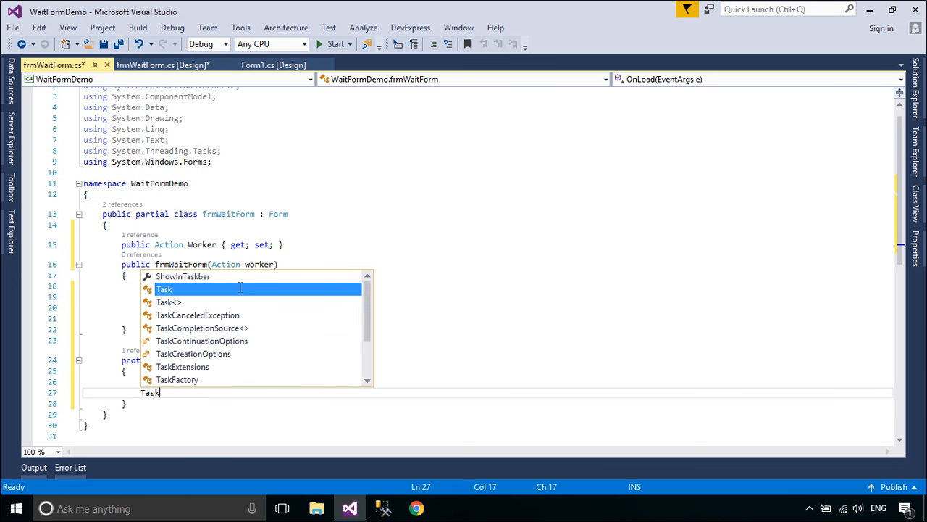